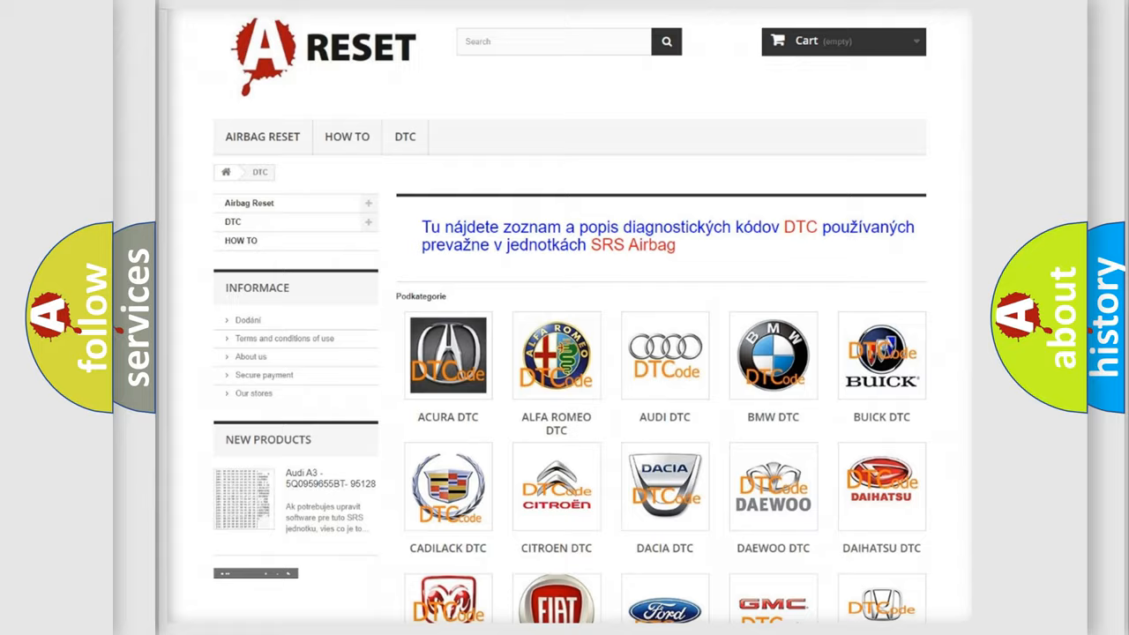
Step: Scroll the DTC brand grid until the GMC, Honda and Hummer tiles are visible
{"action": "scroll", "scroll_direction": "down", "scroll_amount": 3}
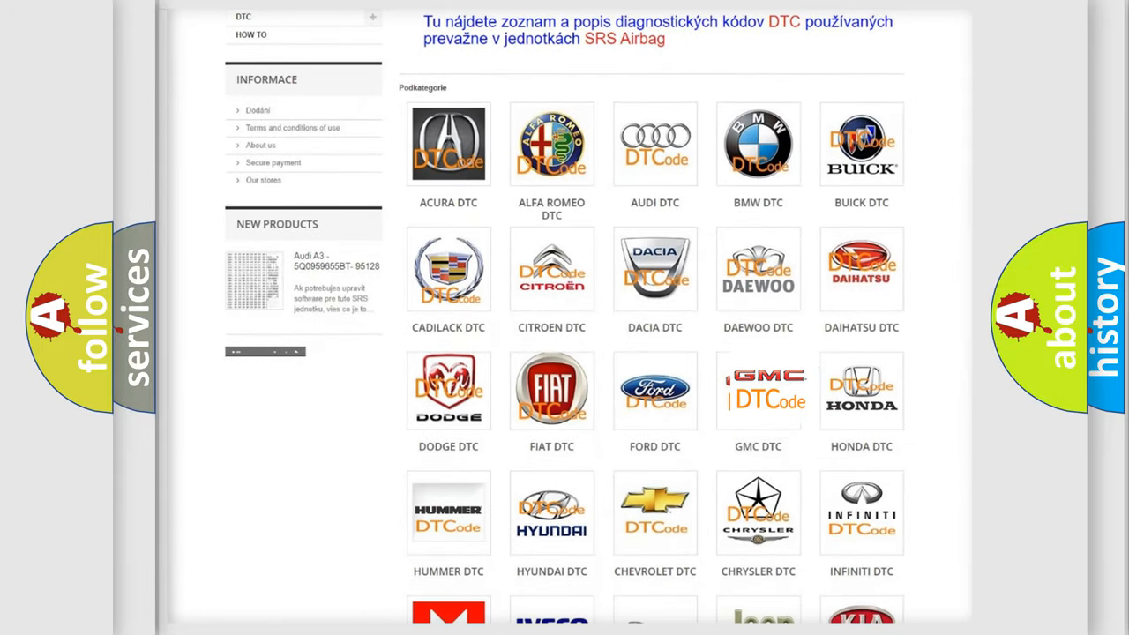
Step: Open the GMC DTC list and scroll through its B-series diagnostic code subcategories
{"action": "left_click", "coordinate": [758, 390]}
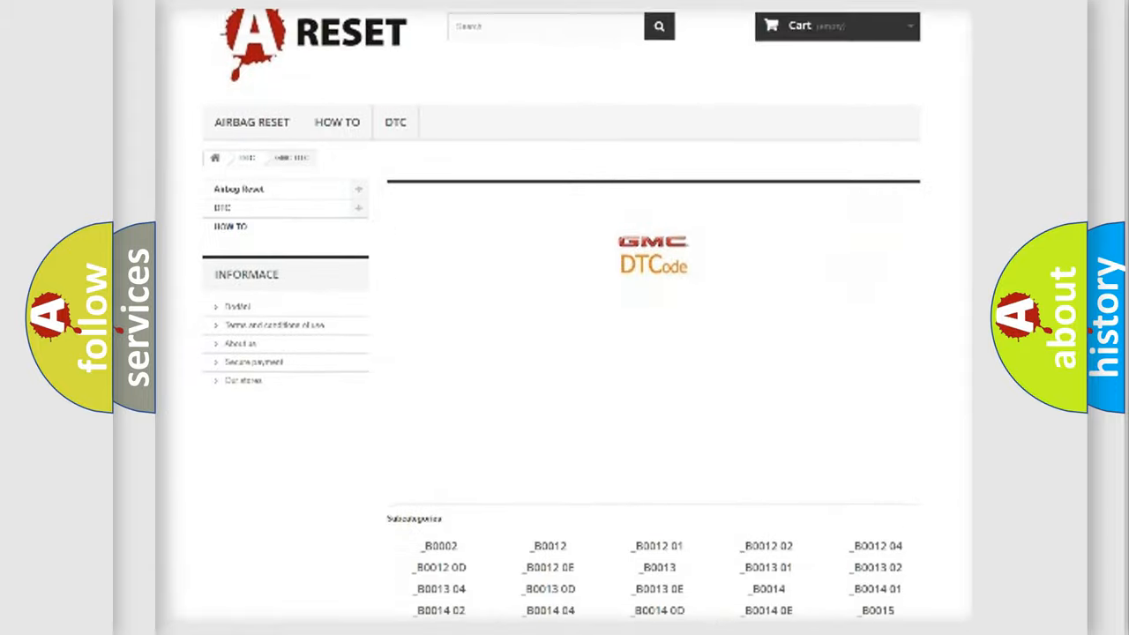
{"action": "scroll", "scroll_direction": "down", "scroll_amount": 3}
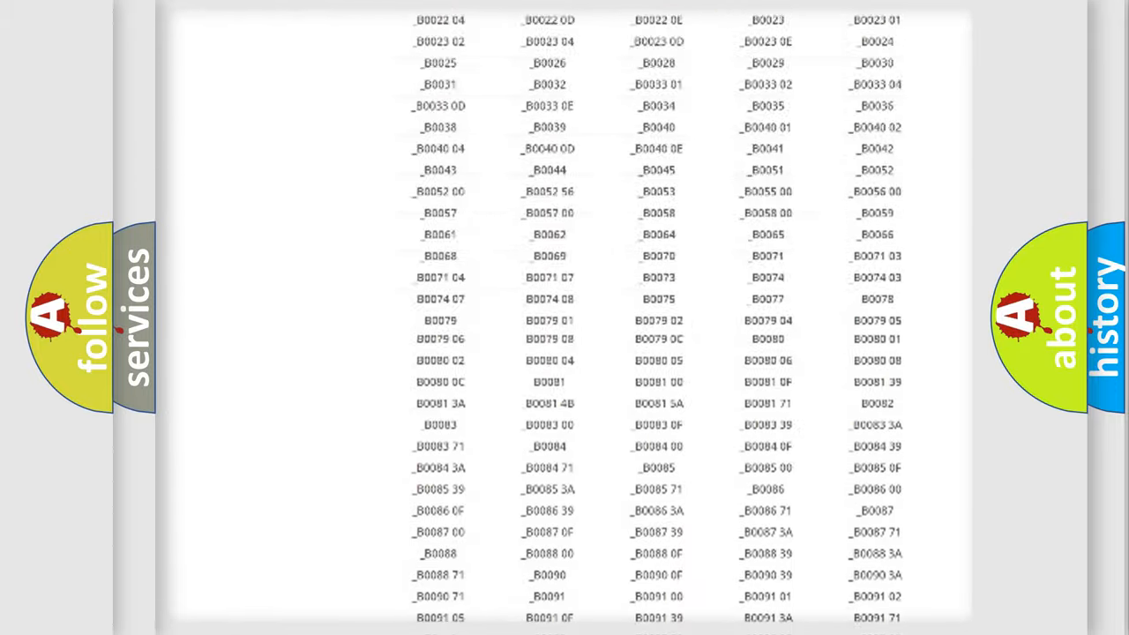